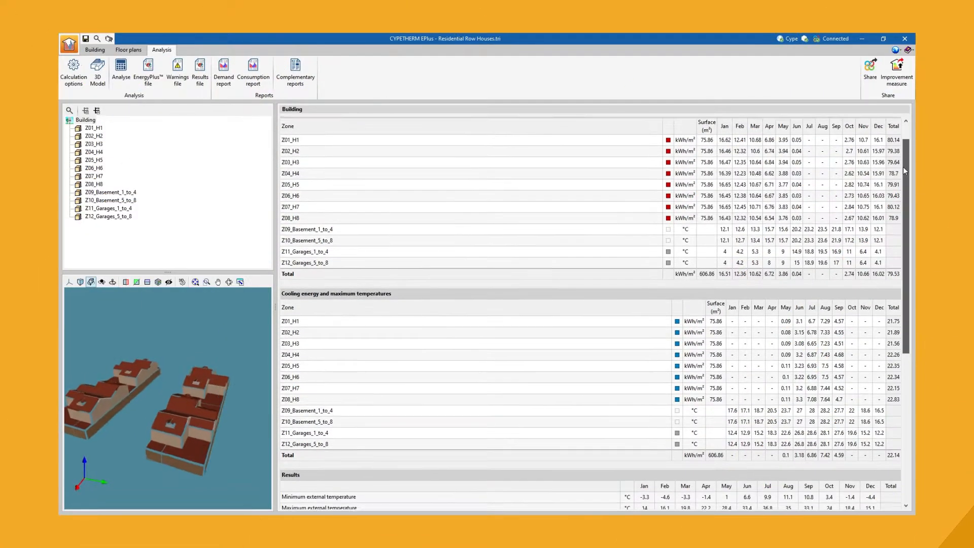
Step: Import the Residential Row House BIM model from BIMserver.center into the building
{"action": "scroll", "scroll_direction": "down", "scroll_amount": 3}
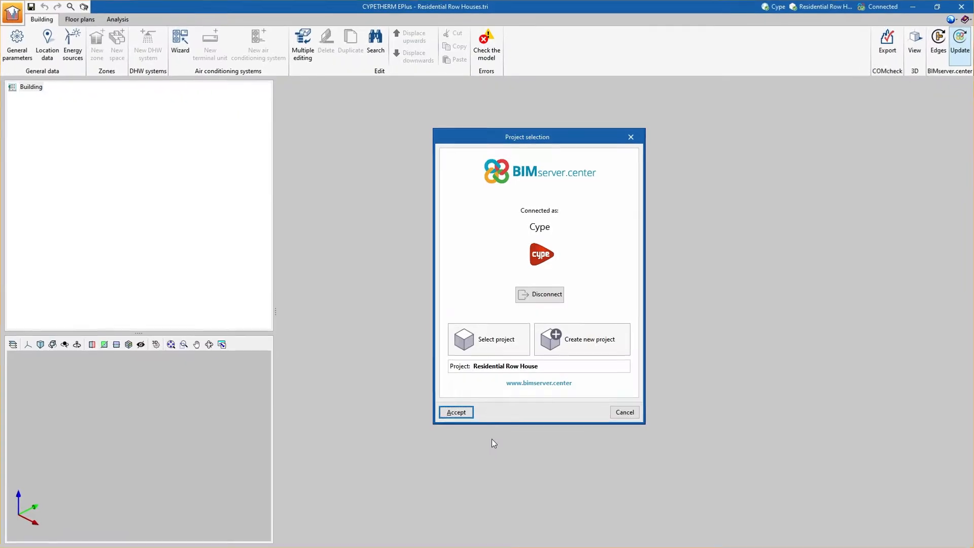
{"action": "left_click", "coordinate": [456, 412]}
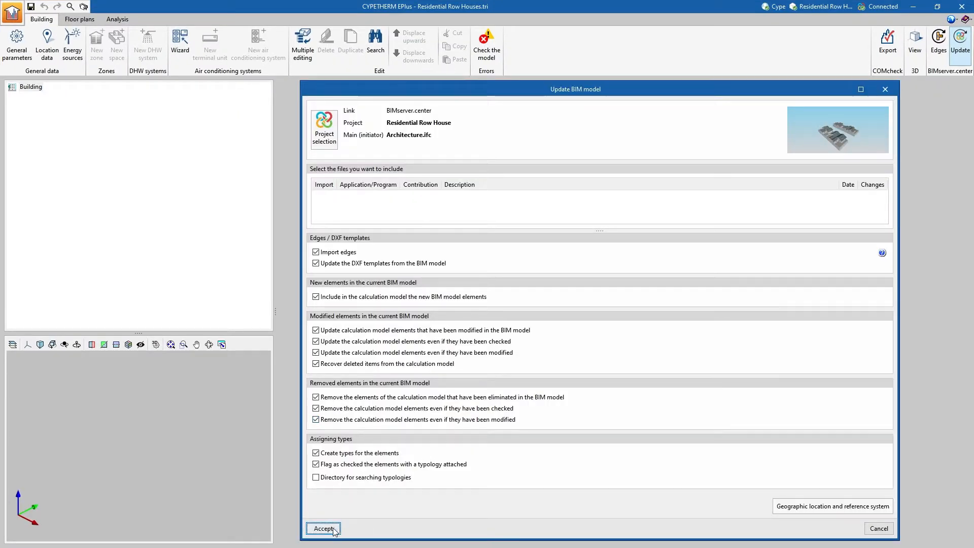
{"action": "left_click", "coordinate": [324, 528]}
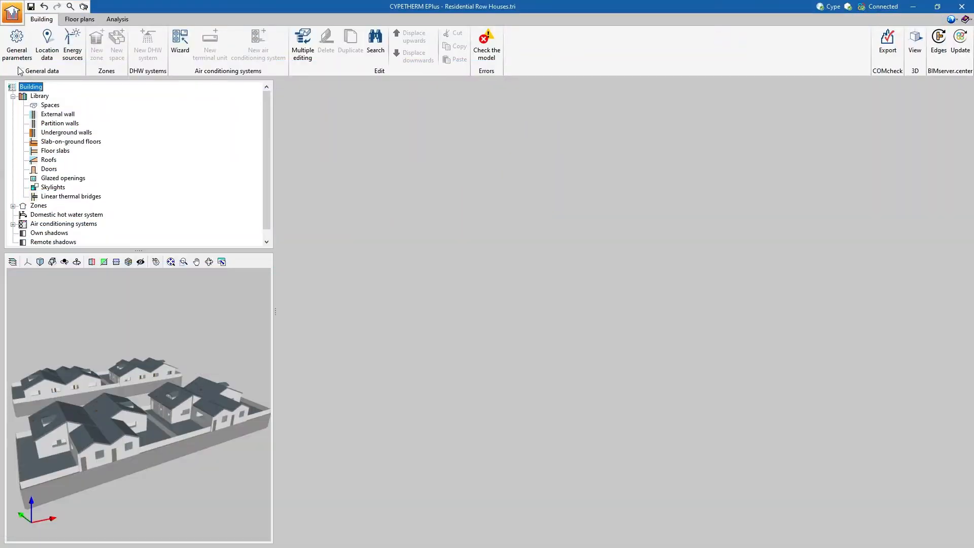
Step: Review the general parameters and Madrid location with its EnergyPlus weather data, then show external wall WALL-1
{"action": "left_click", "coordinate": [16, 44]}
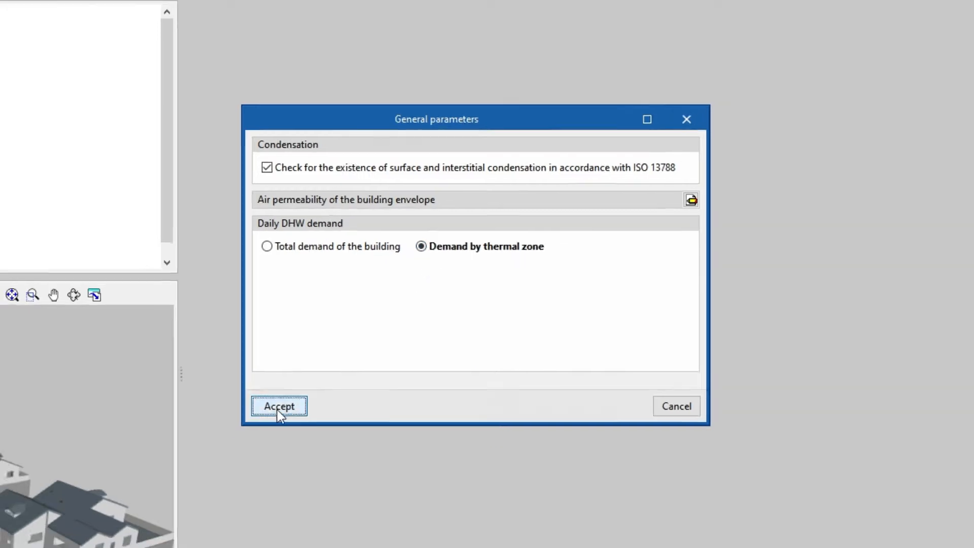
{"action": "left_click", "coordinate": [280, 406]}
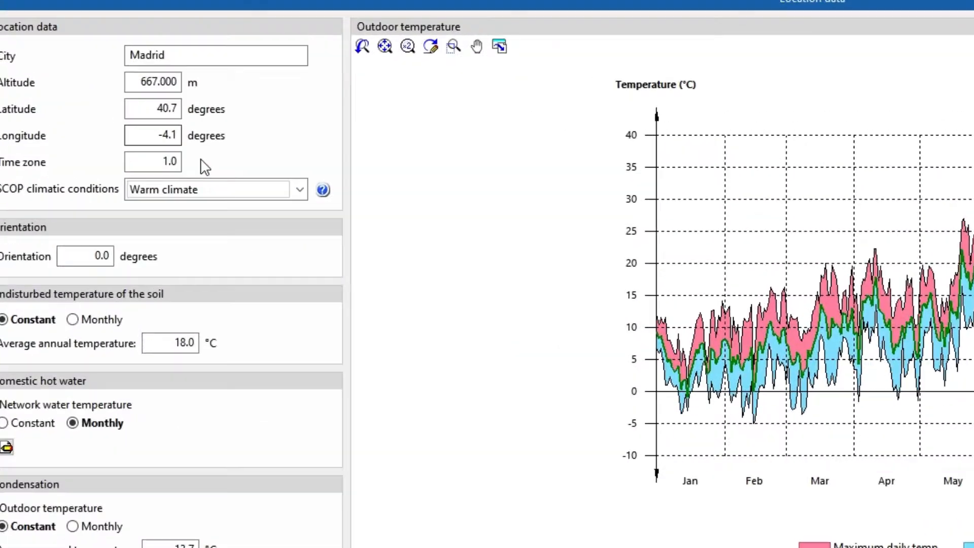
{"action": "left_click", "coordinate": [323, 190]}
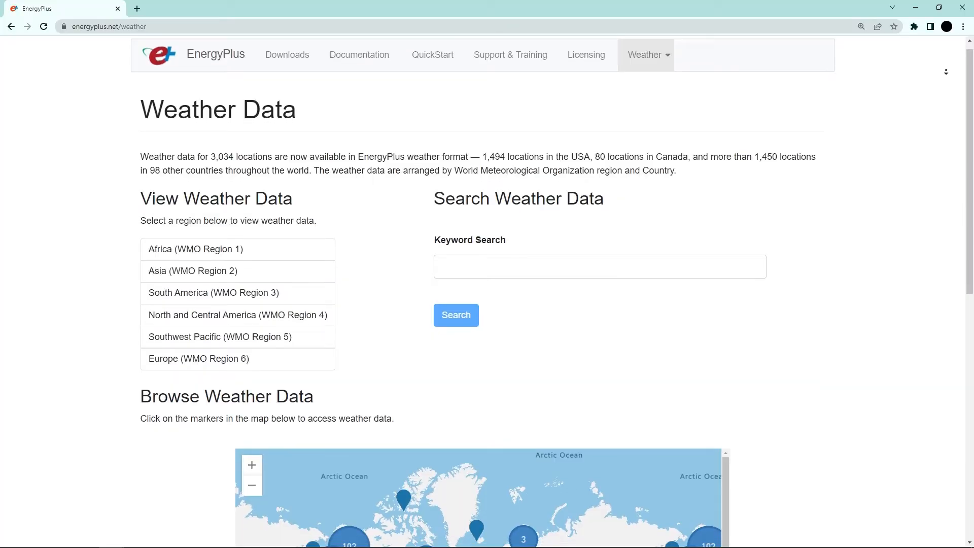
{"action": "scroll", "scroll_direction": "down", "scroll_amount": 3}
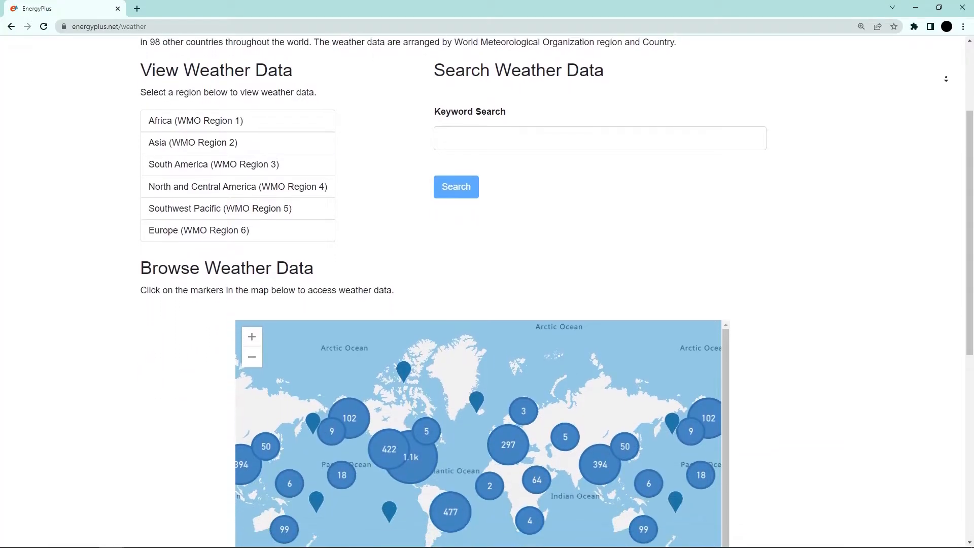
{"action": "scroll", "scroll_direction": "down", "scroll_amount": 3}
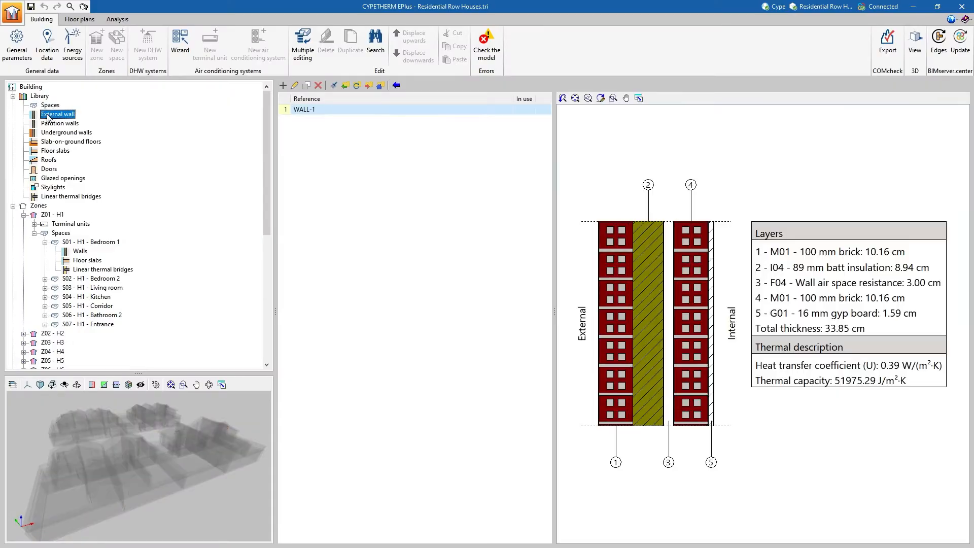
Step: Review partition wall, slab-on-ground and roof constructions, then show zone Z01 - H1 settings
{"action": "left_click", "coordinate": [60, 122]}
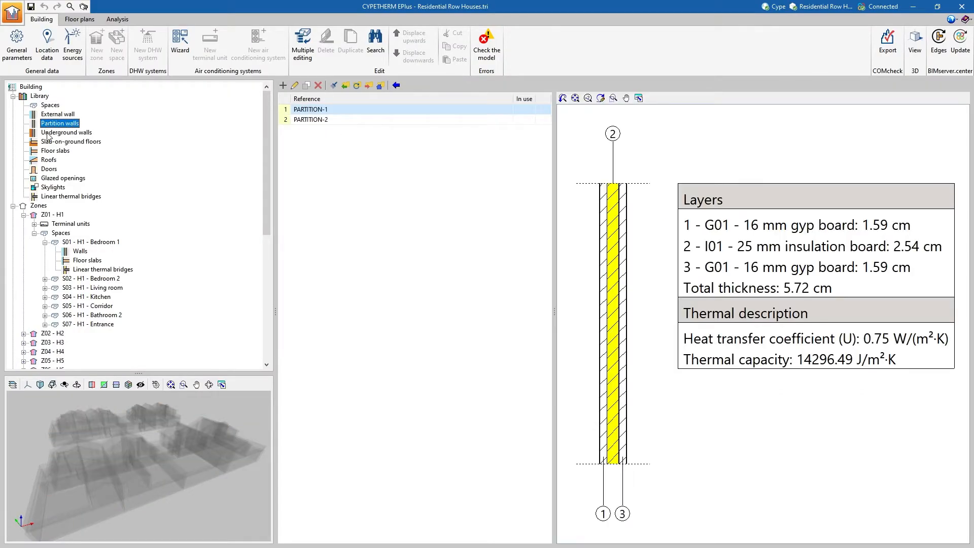
{"action": "left_click", "coordinate": [70, 142]}
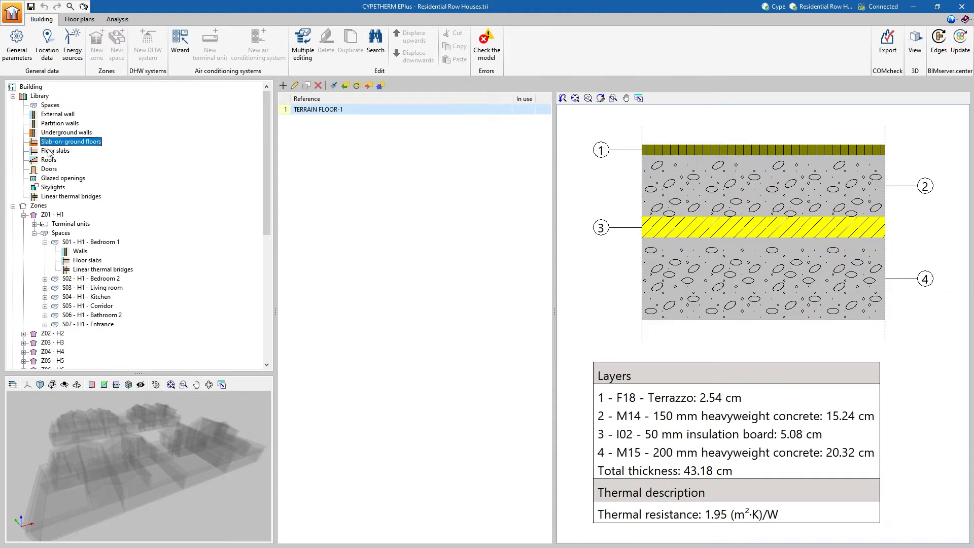
{"action": "left_click", "coordinate": [49, 160]}
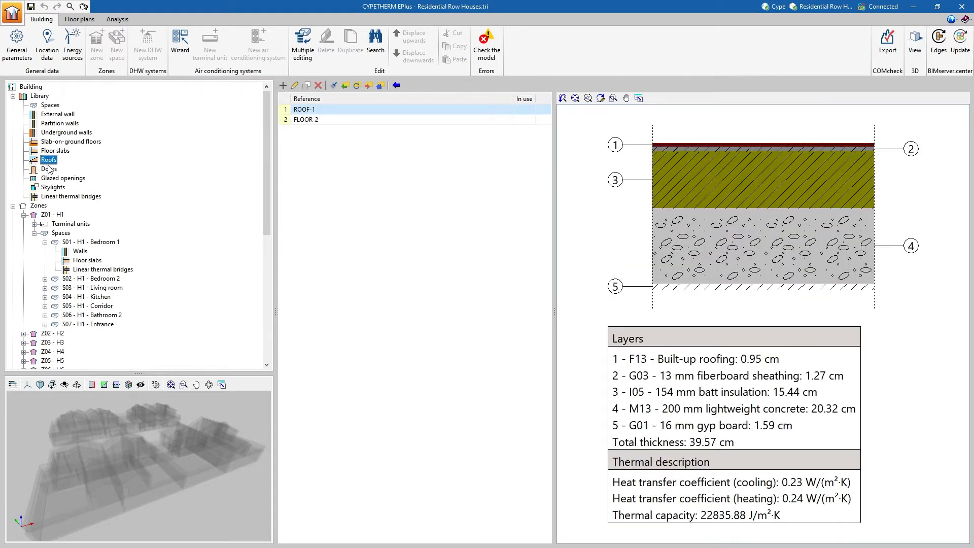
{"action": "left_click", "coordinate": [52, 214]}
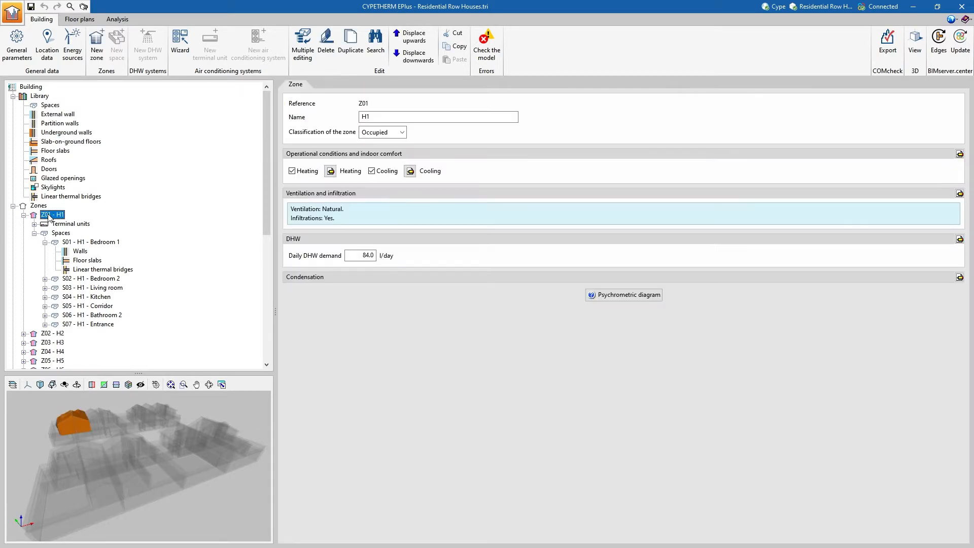
Step: Inspect Bedroom 1's walls and floor slabs, then show the hot water system for Z01_H1
{"action": "left_click", "coordinate": [91, 241]}
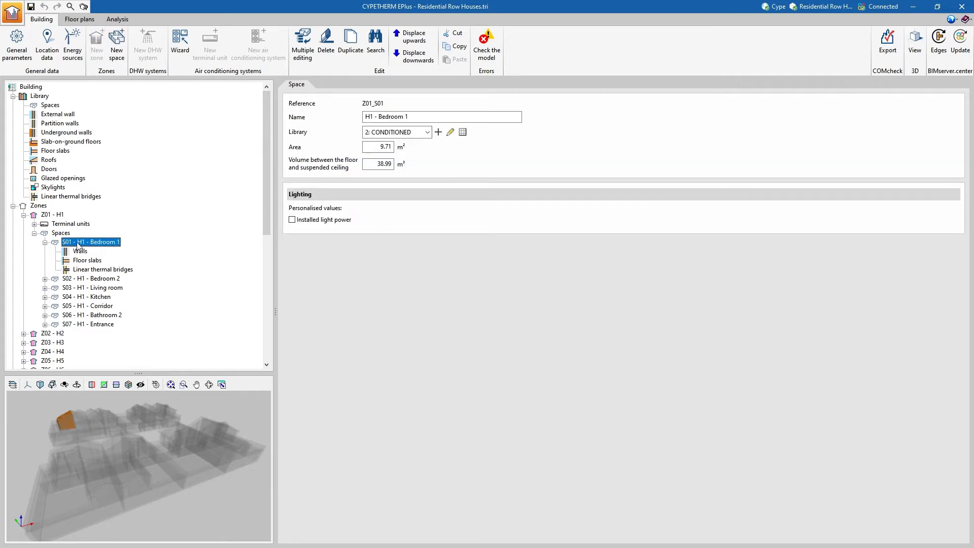
{"action": "left_click", "coordinate": [80, 250]}
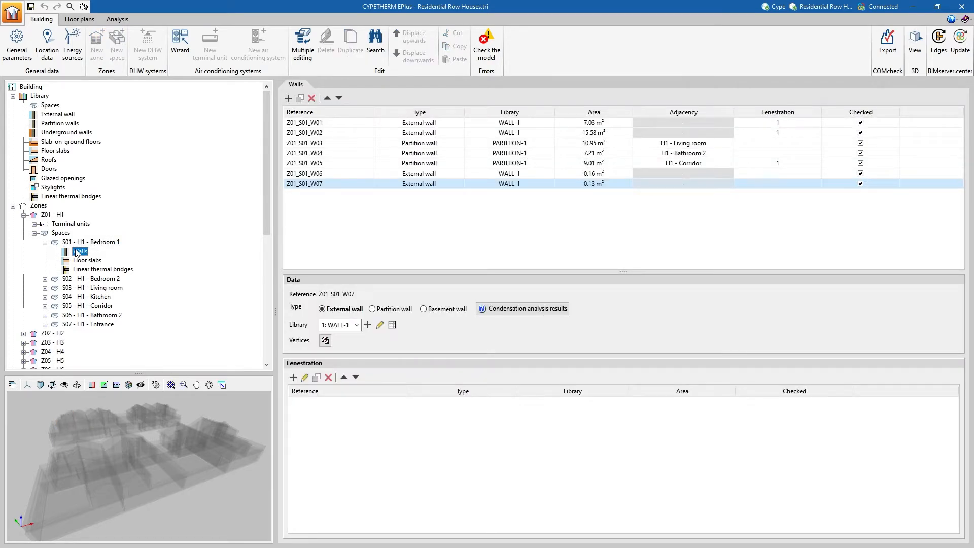
{"action": "left_click", "coordinate": [87, 260]}
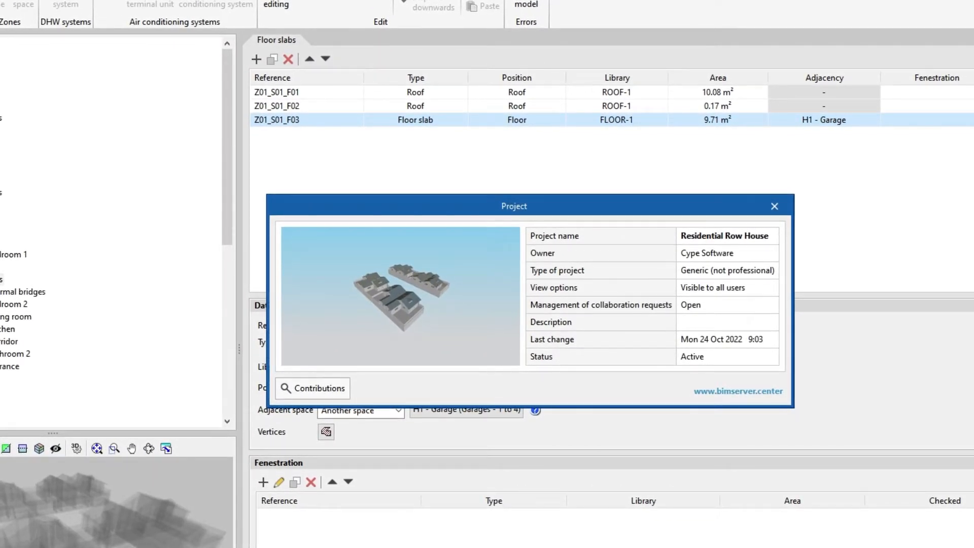
{"action": "left_click", "coordinate": [775, 206]}
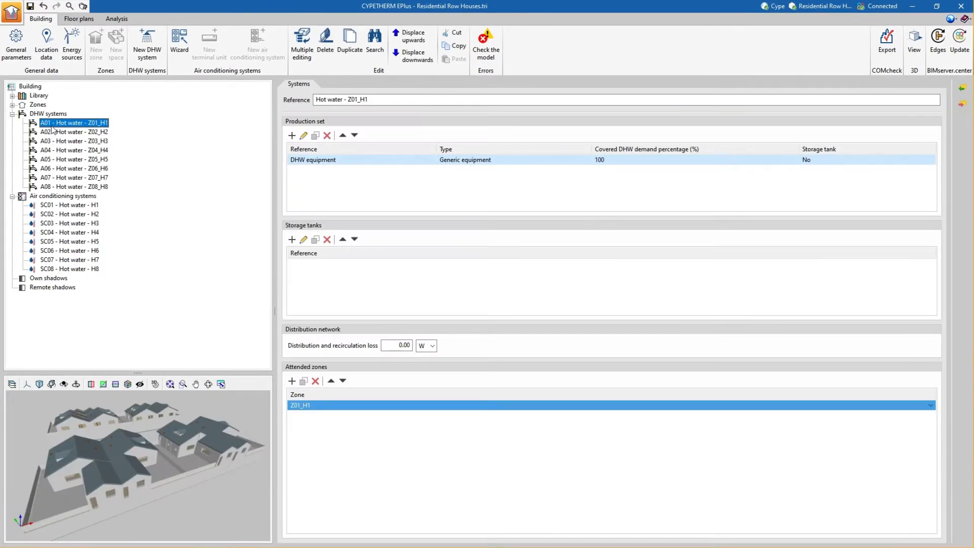
Step: Review the Z02_H2 DHW system and H1 boiler properties, then show the 22 linear thermal bridges
{"action": "left_click", "coordinate": [72, 132]}
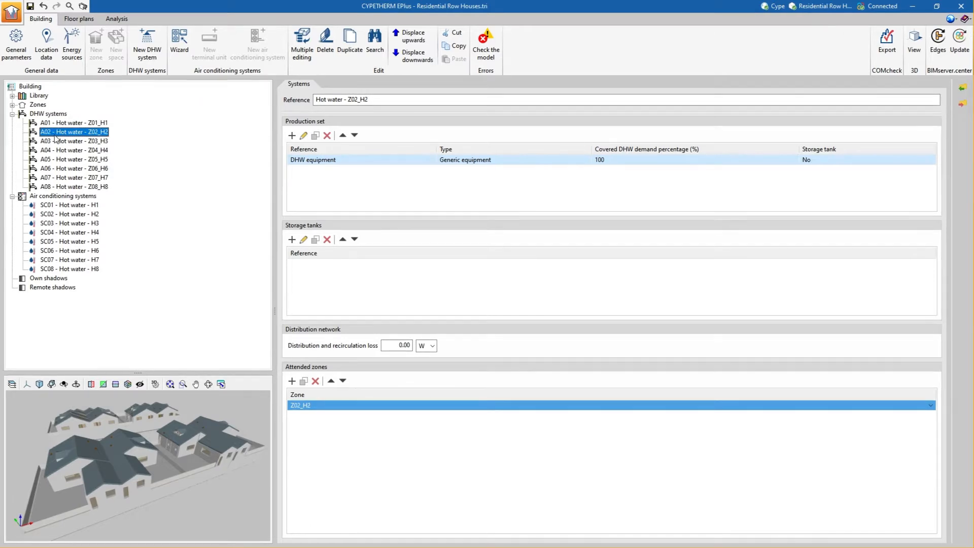
{"action": "left_click", "coordinate": [69, 205]}
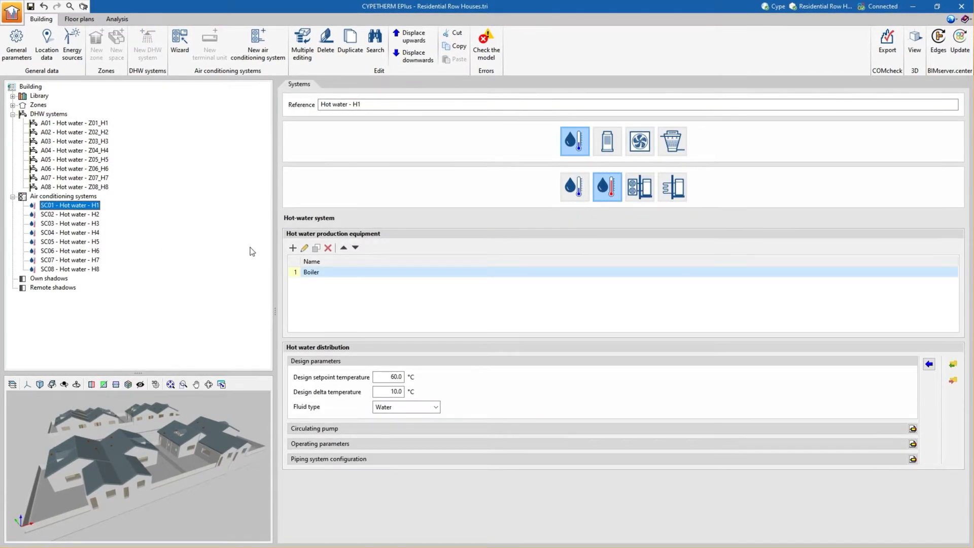
{"action": "left_click", "coordinate": [304, 248]}
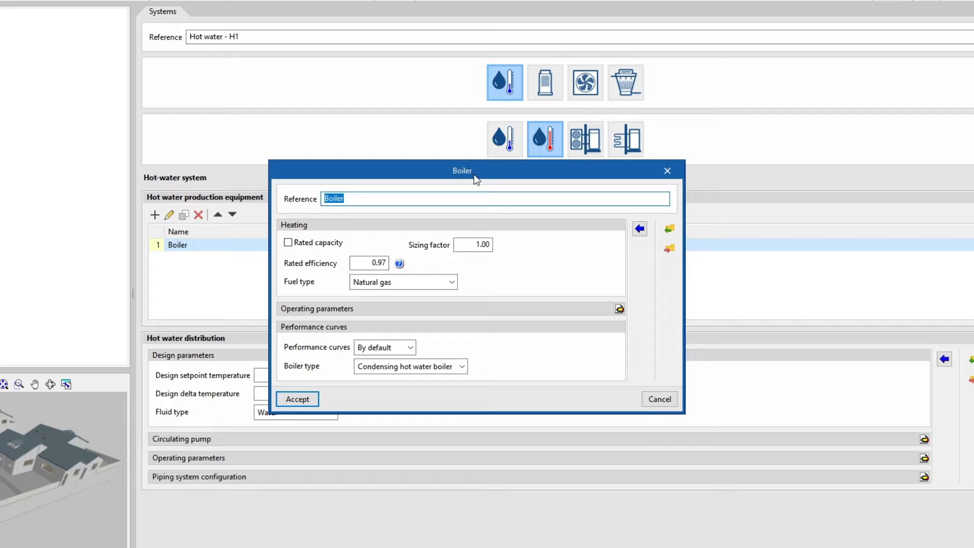
{"action": "left_click", "coordinate": [297, 398]}
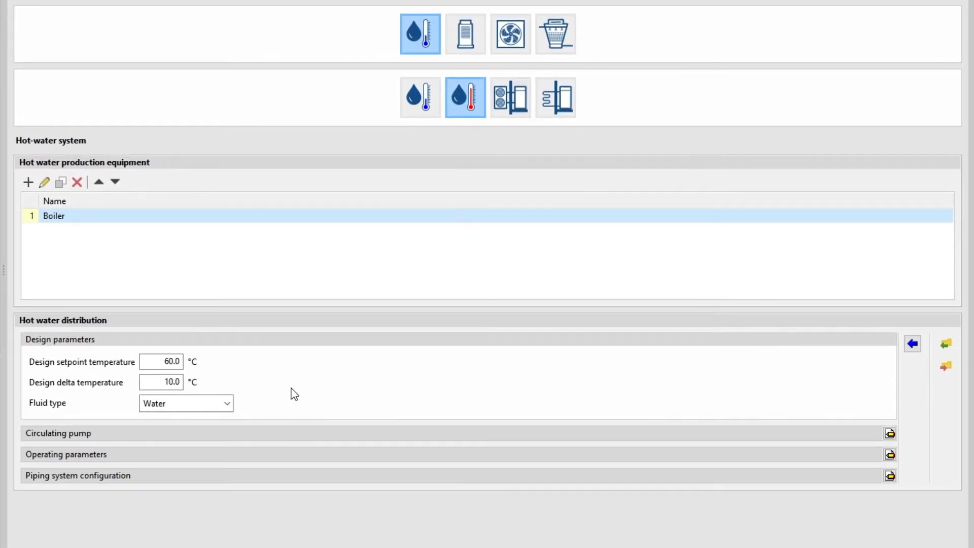
{"action": "left_click", "coordinate": [510, 97]}
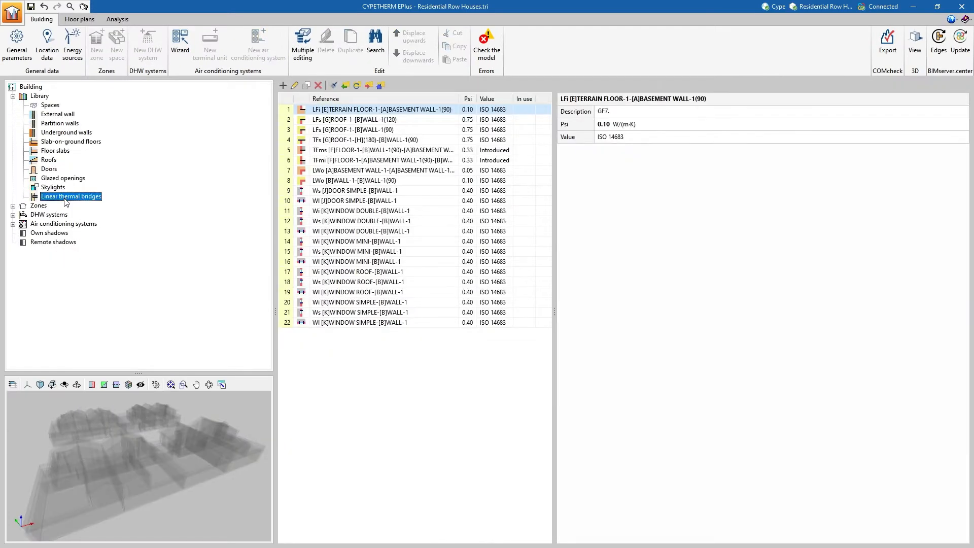
Step: Switch to the floor plan view showing the garage level of houses H1–H8
{"action": "double_click", "coordinate": [360, 120]}
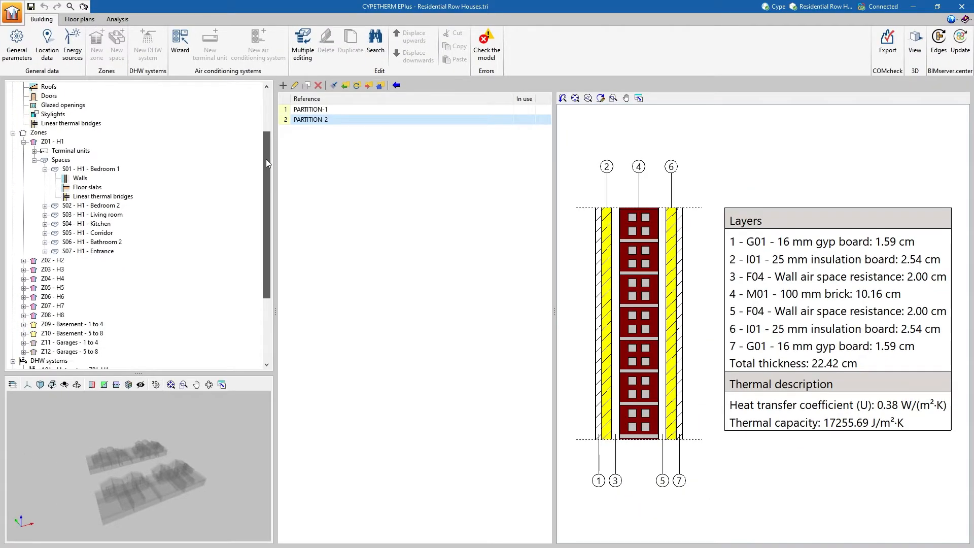
{"action": "scroll", "scroll_direction": "down", "scroll_amount": 3}
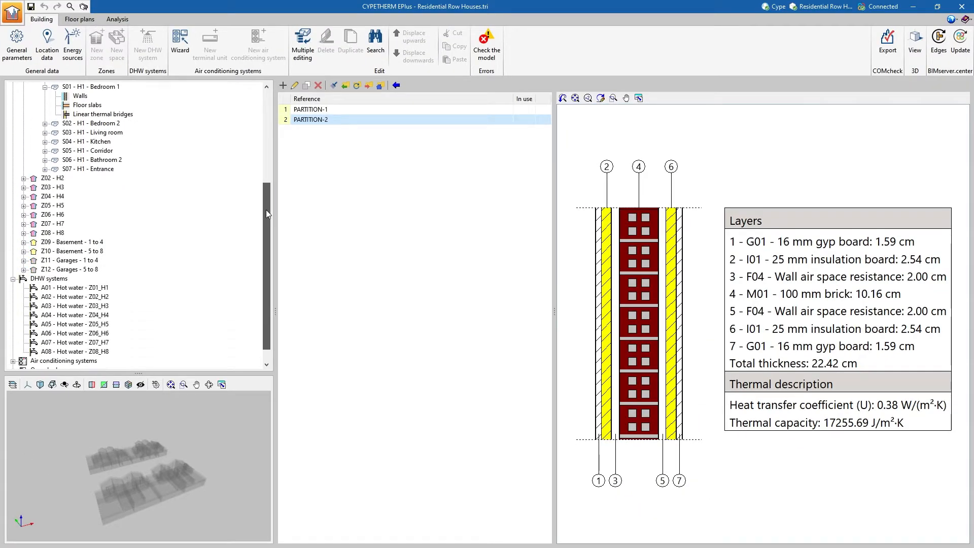
{"action": "scroll", "scroll_direction": "down", "scroll_amount": 3}
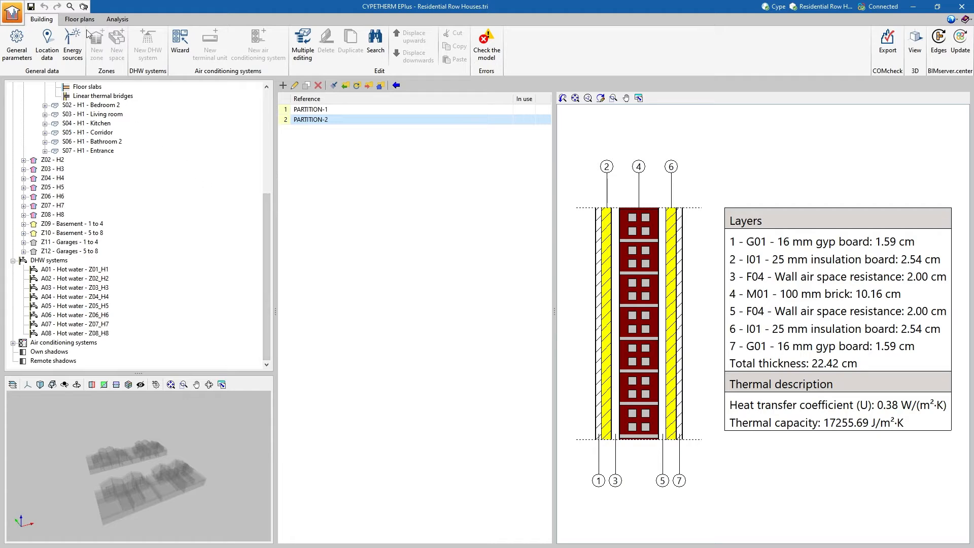
{"action": "left_click", "coordinate": [79, 19]}
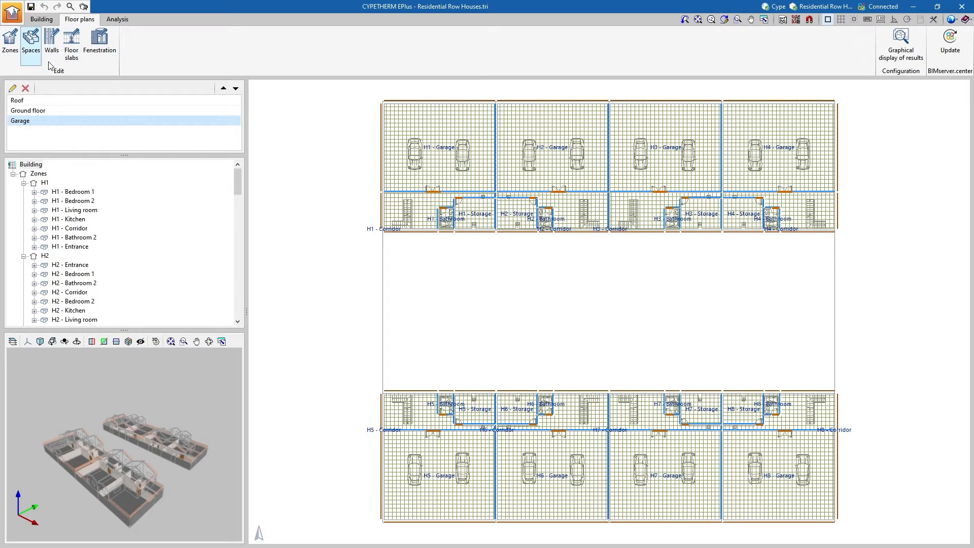
Step: Show the ground floor plan and bring up the Demand/Consumption calculation options
{"action": "left_click", "coordinate": [28, 110]}
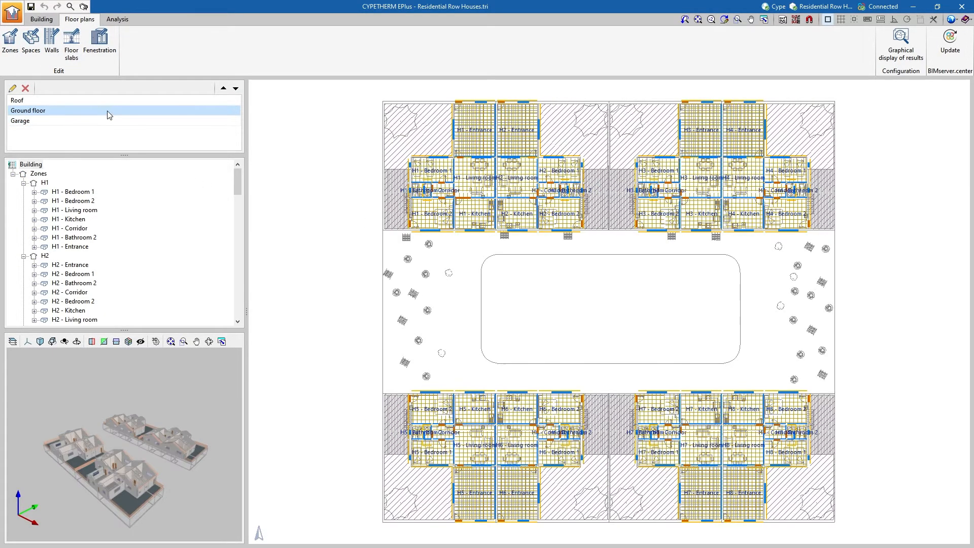
{"action": "left_click", "coordinate": [117, 20]}
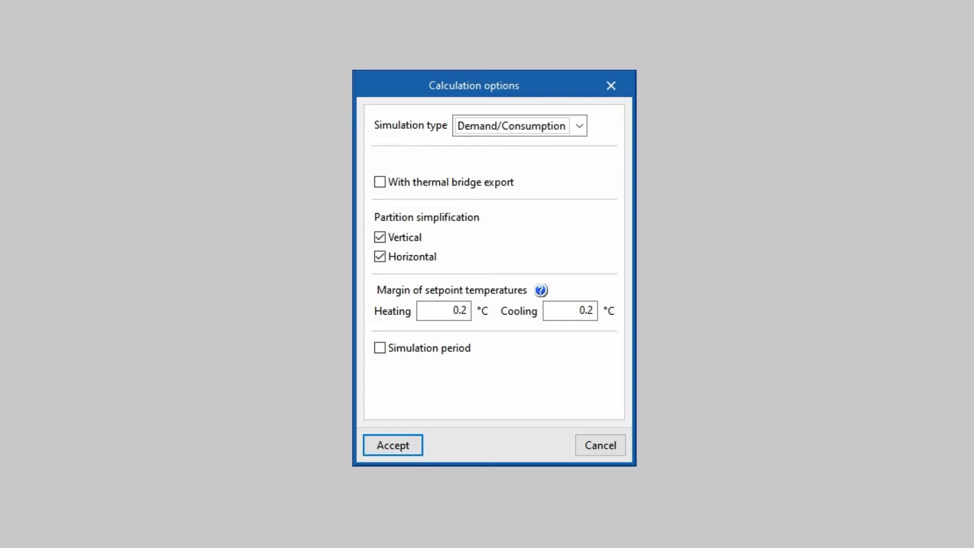
Step: Run the Demand/Consumption simulation and review unmet heating and cooling load hours per zone
{"action": "left_click", "coordinate": [392, 445]}
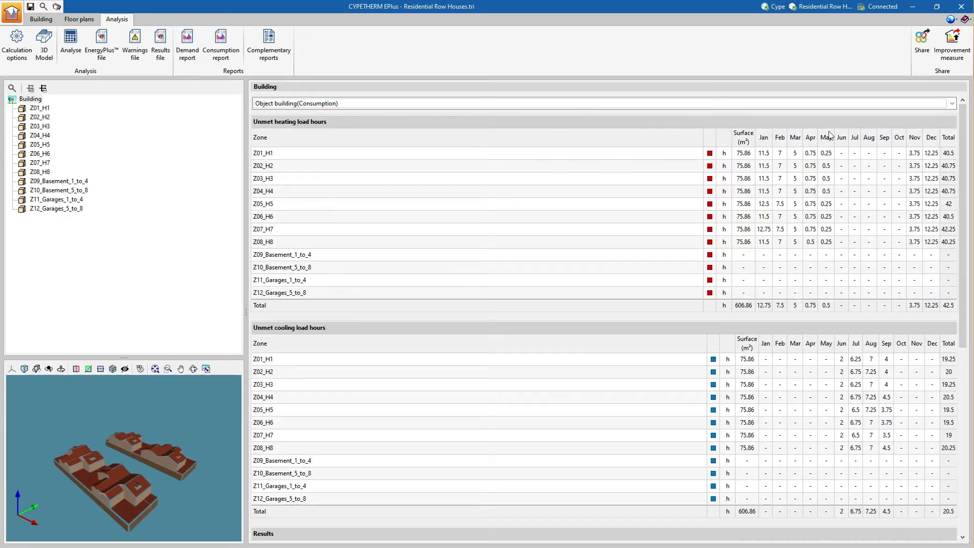
{"action": "scroll", "scroll_direction": "down", "scroll_amount": 3}
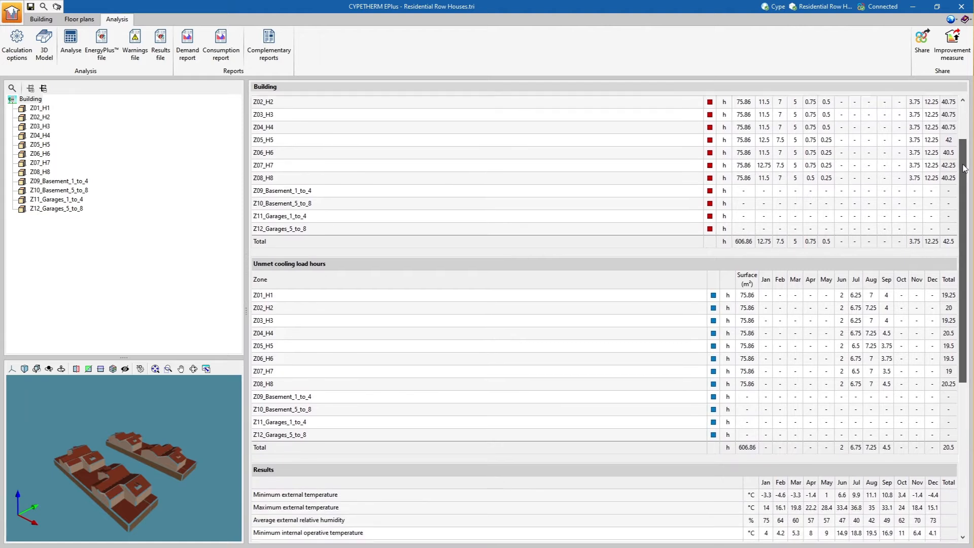
{"action": "scroll", "scroll_direction": "down", "scroll_amount": 3}
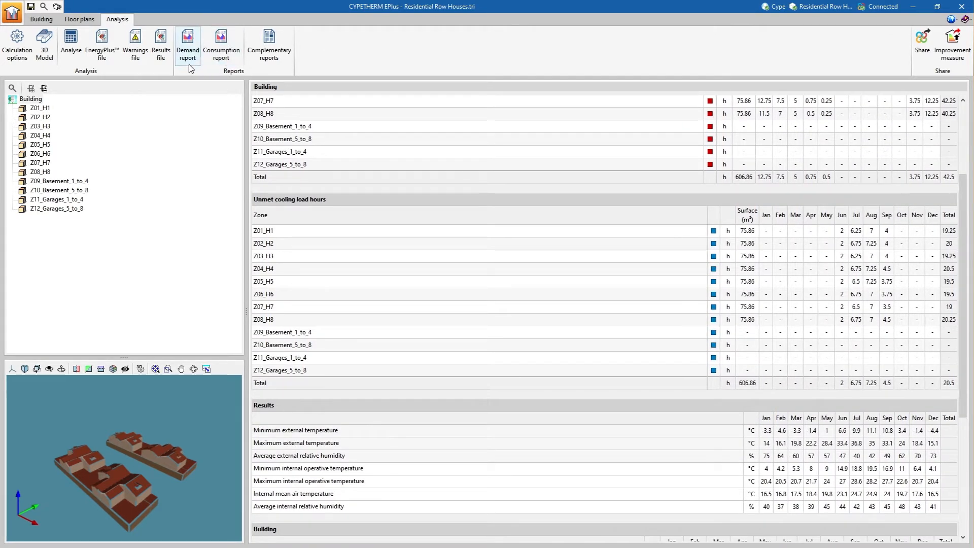
{"action": "left_click", "coordinate": [187, 45]}
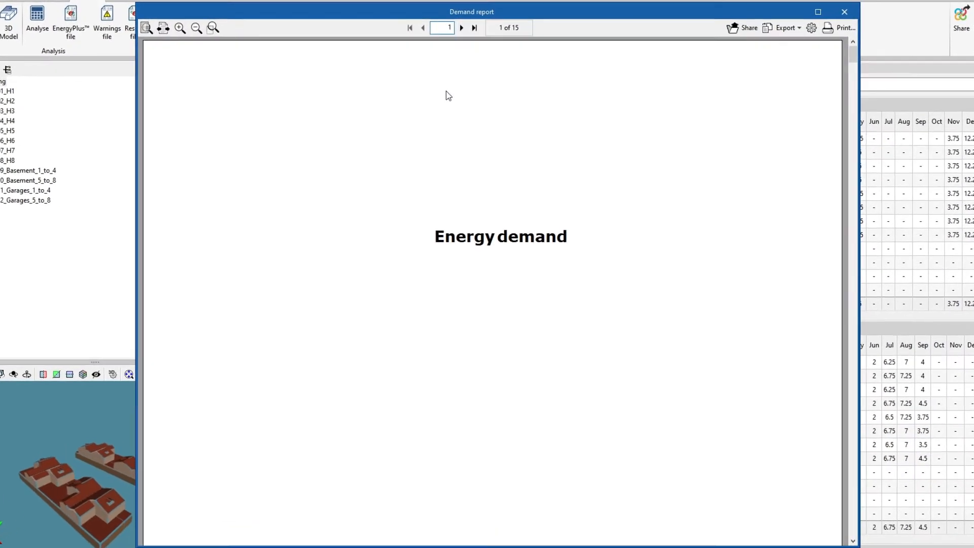
{"action": "scroll", "scroll_direction": "down", "scroll_amount": 3}
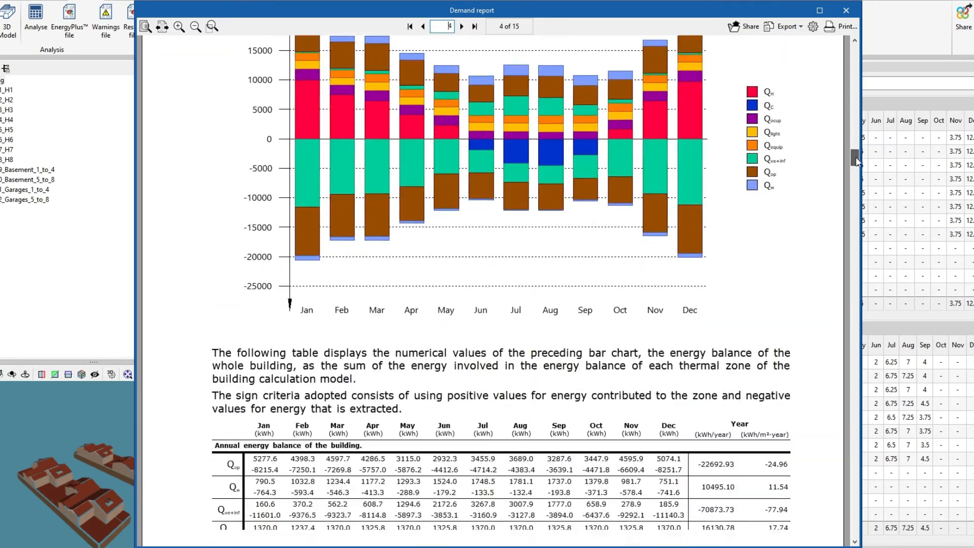
{"action": "left_click", "coordinate": [462, 26]}
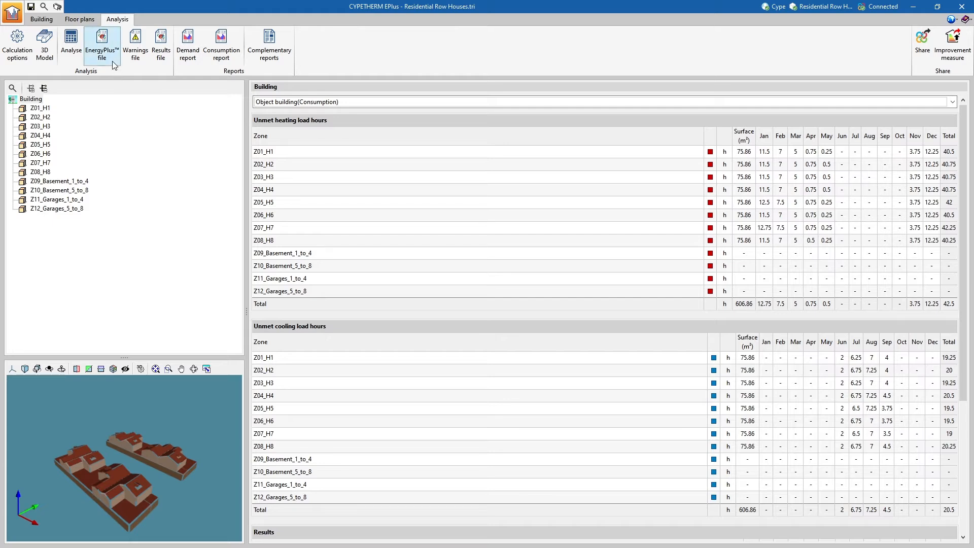
{"action": "left_click", "coordinate": [101, 45]}
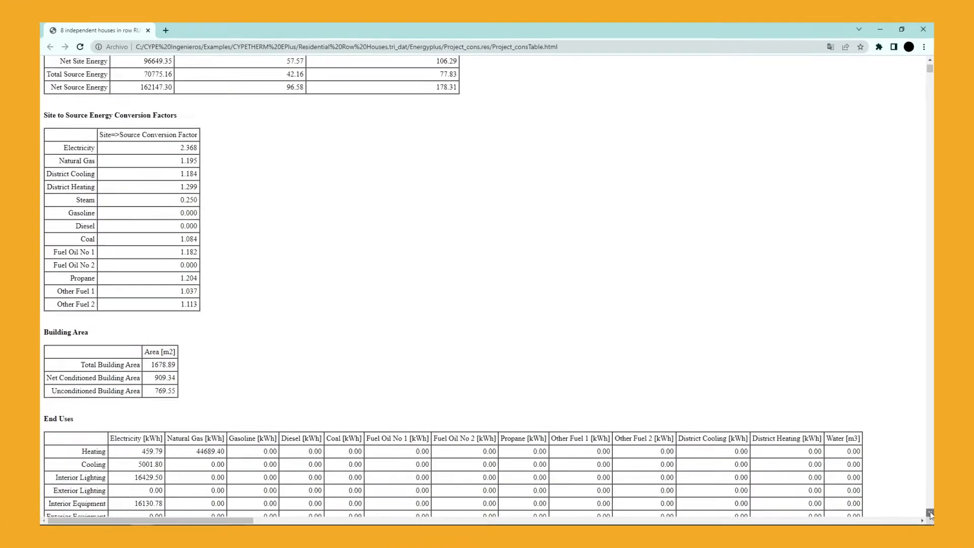
{"action": "scroll", "scroll_direction": "down", "scroll_amount": 3}
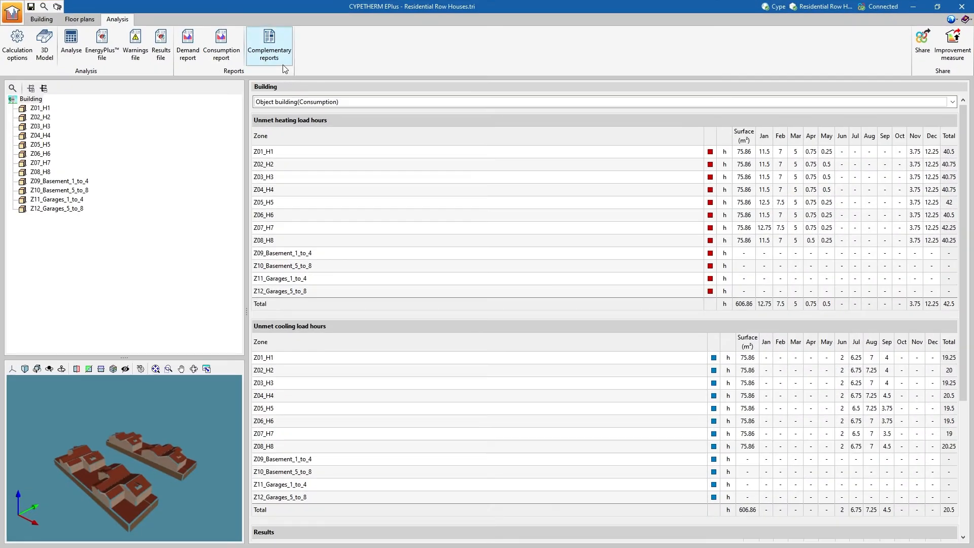
{"action": "mouse_move", "coordinate": [269, 47]}
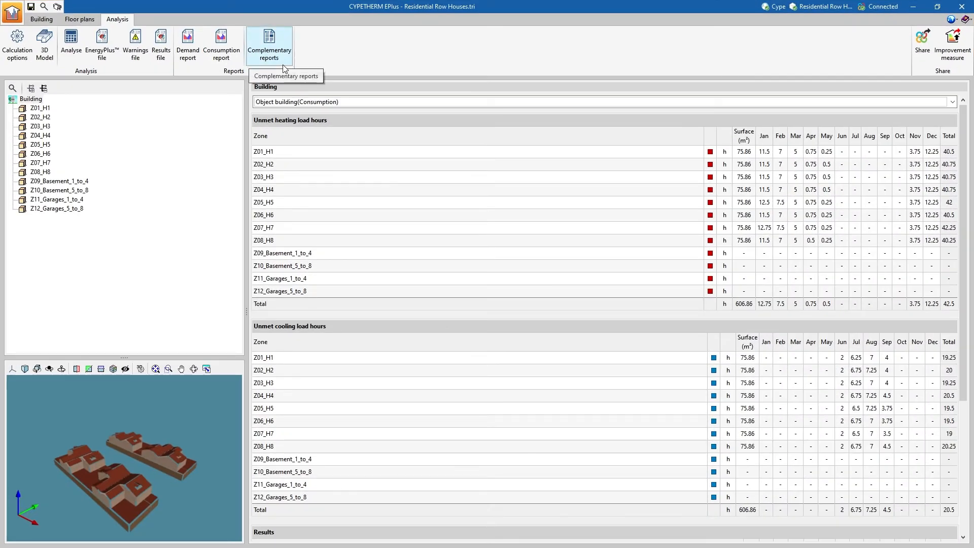
Step: Generate the Internal comfort complementary report and check its export formats
{"action": "left_click", "coordinate": [269, 47]}
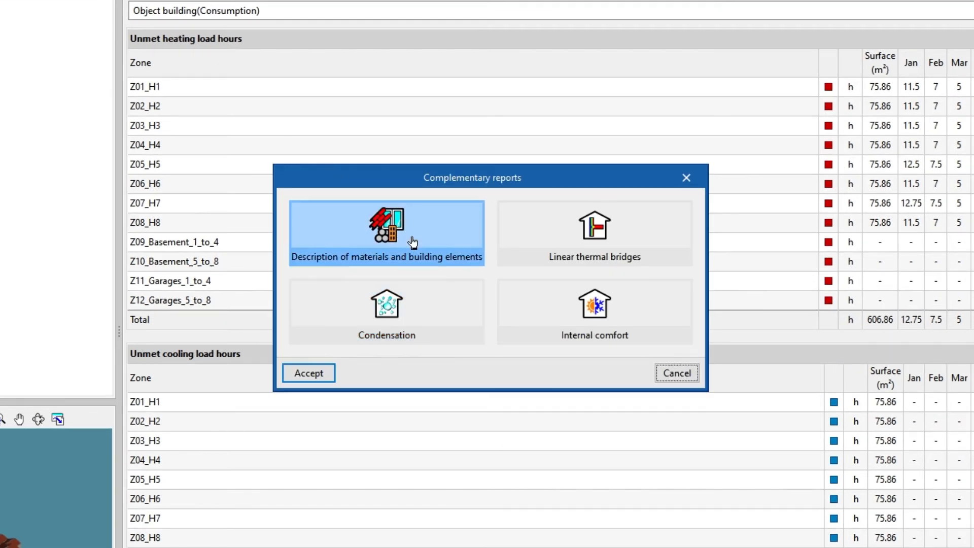
{"action": "mouse_move", "coordinate": [645, 243]}
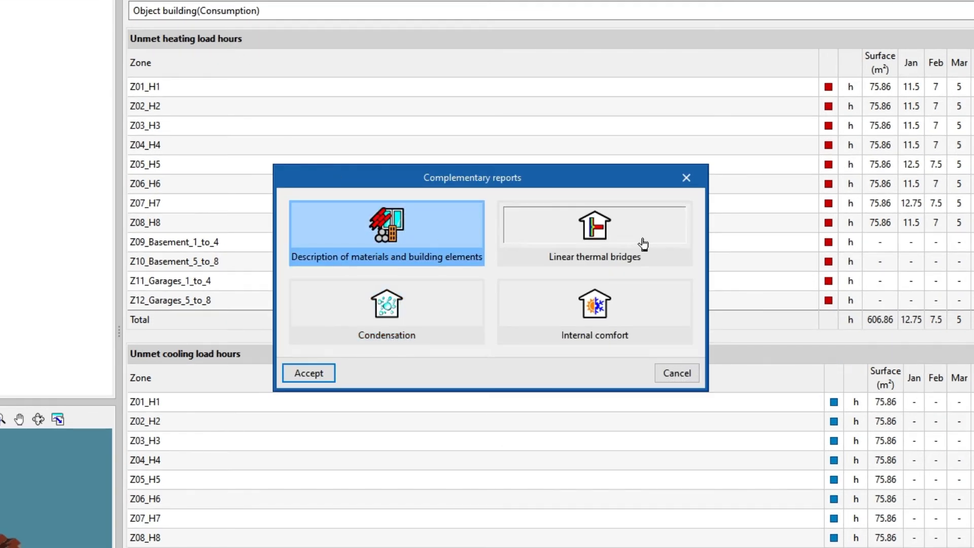
{"action": "left_click", "coordinate": [593, 233]}
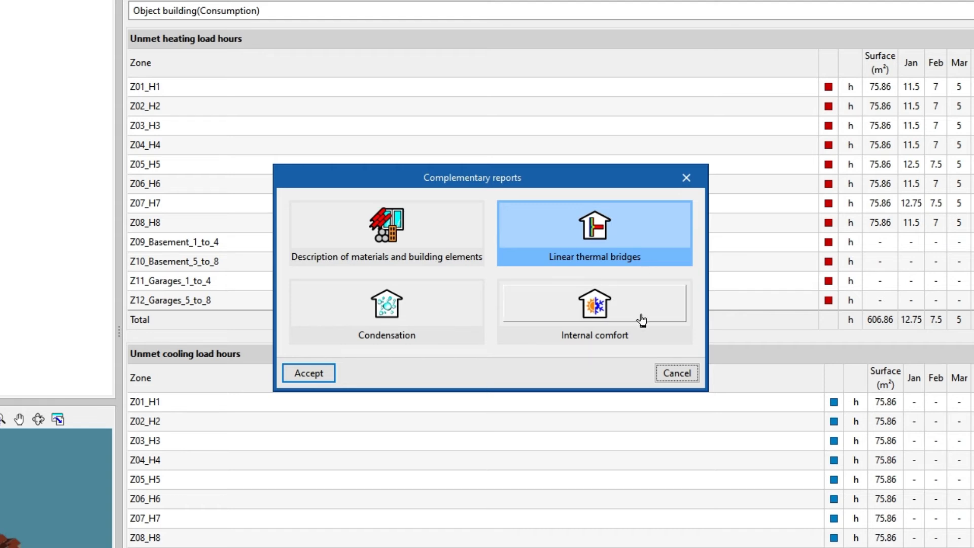
{"action": "left_click", "coordinate": [593, 311]}
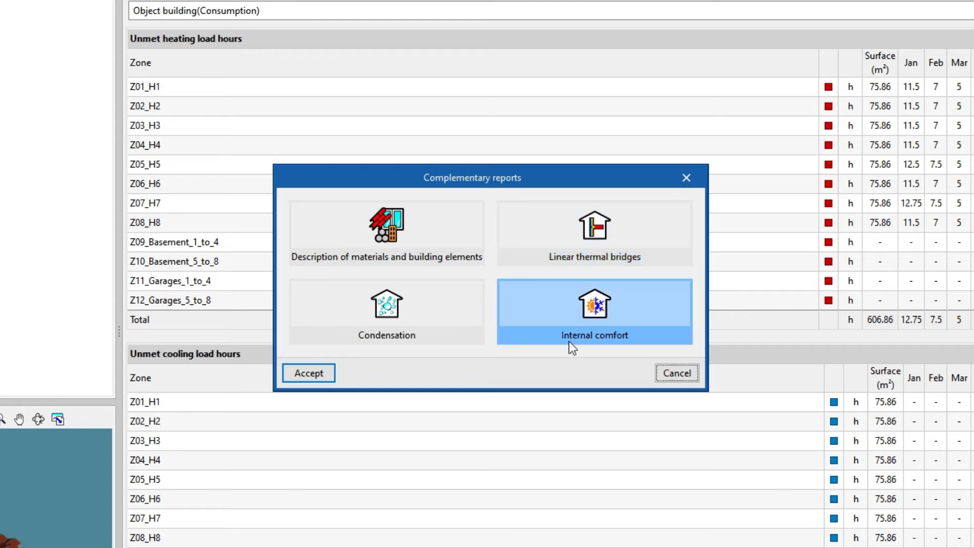
{"action": "left_click", "coordinate": [307, 373]}
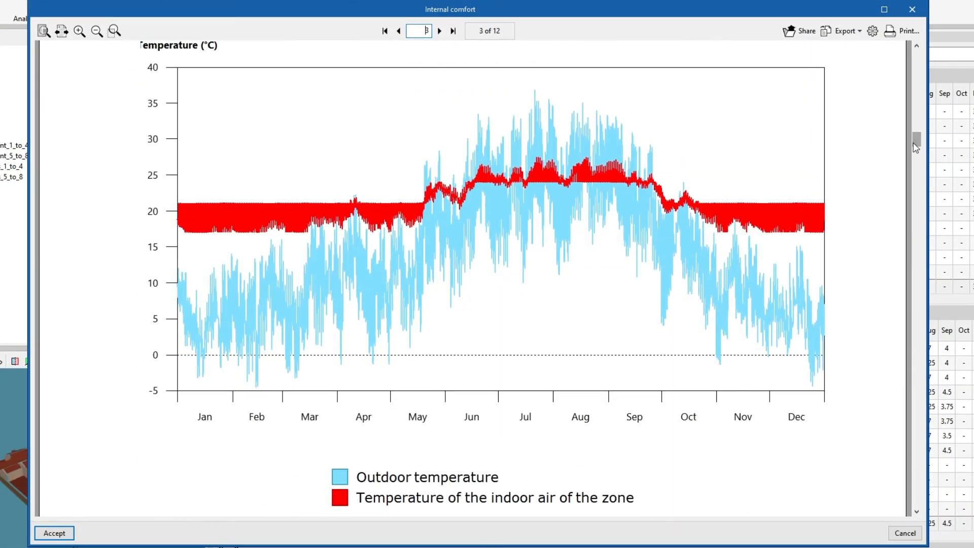
{"action": "left_click", "coordinate": [845, 30]}
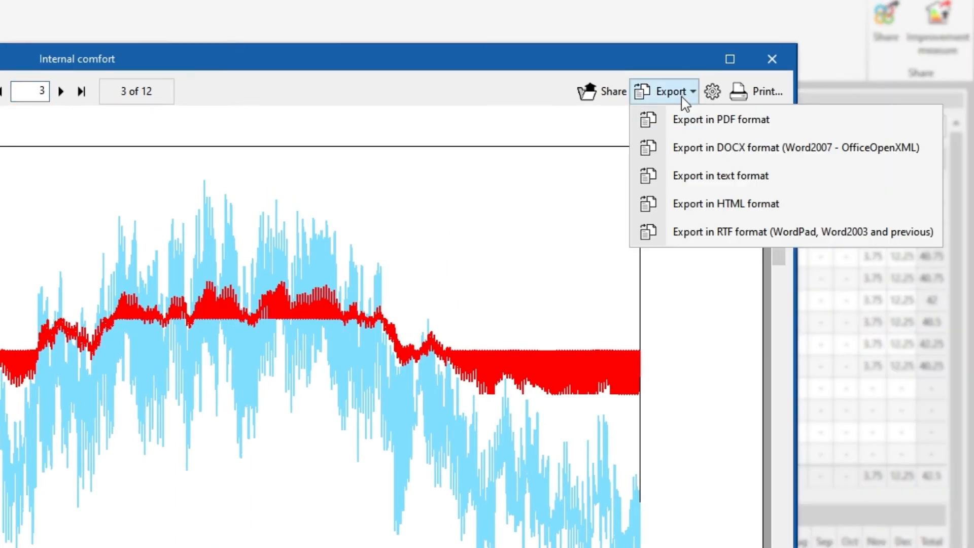
{"action": "mouse_move", "coordinate": [682, 260]}
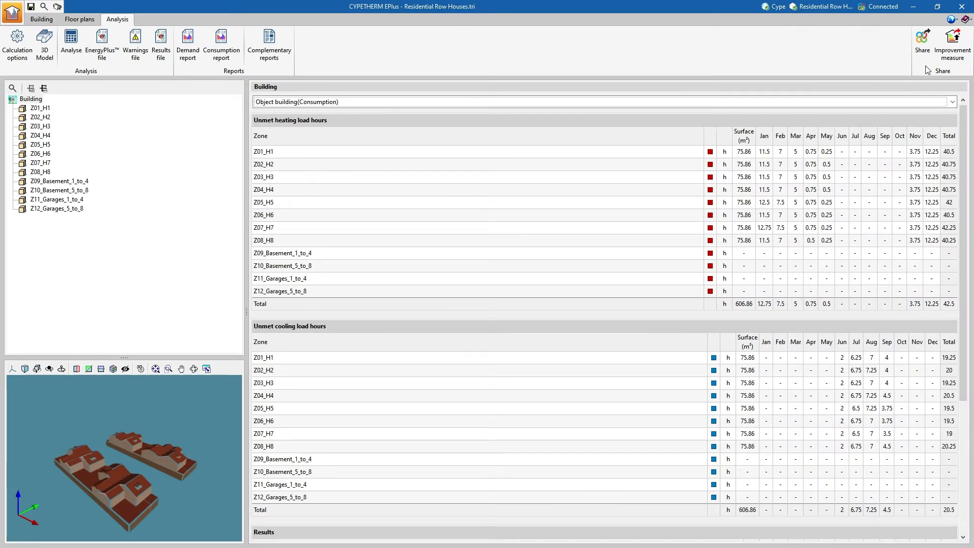
Step: Share the results to BIMserver.center and view the contribution's model and energy report files
{"action": "left_click", "coordinate": [923, 38]}
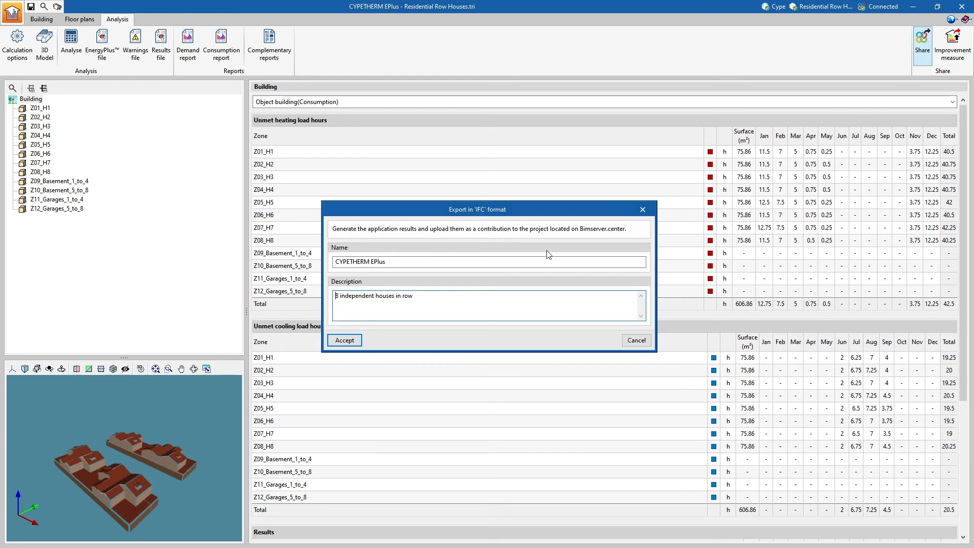
{"action": "left_click", "coordinate": [344, 340]}
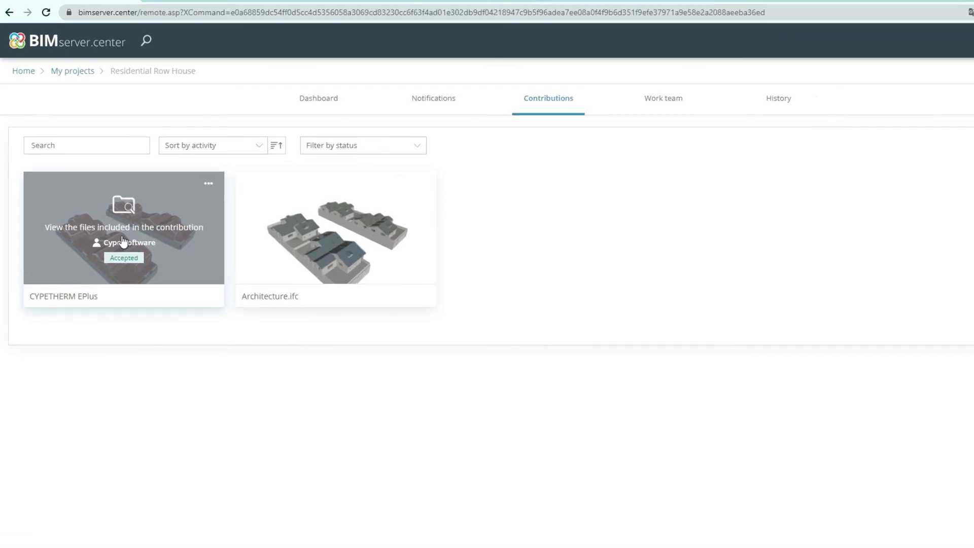
{"action": "left_click", "coordinate": [123, 227]}
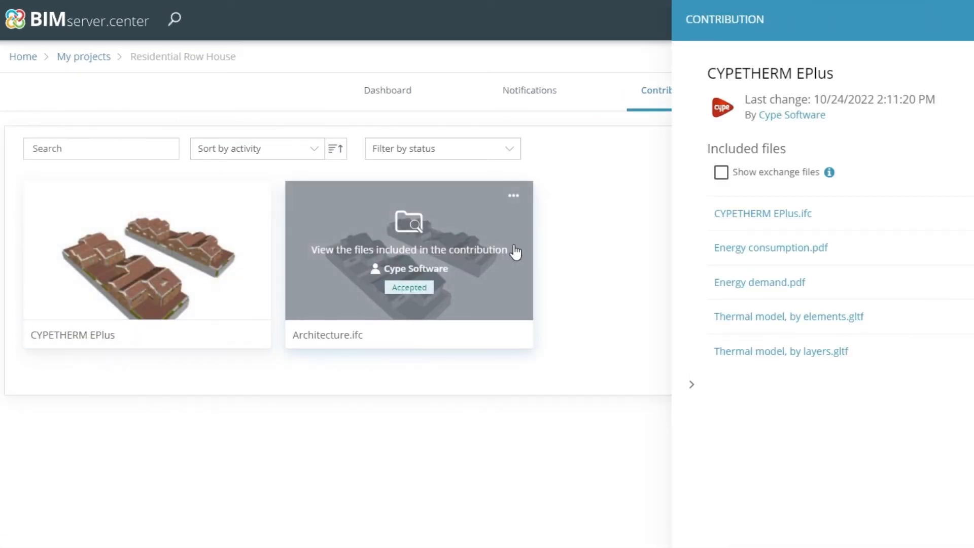